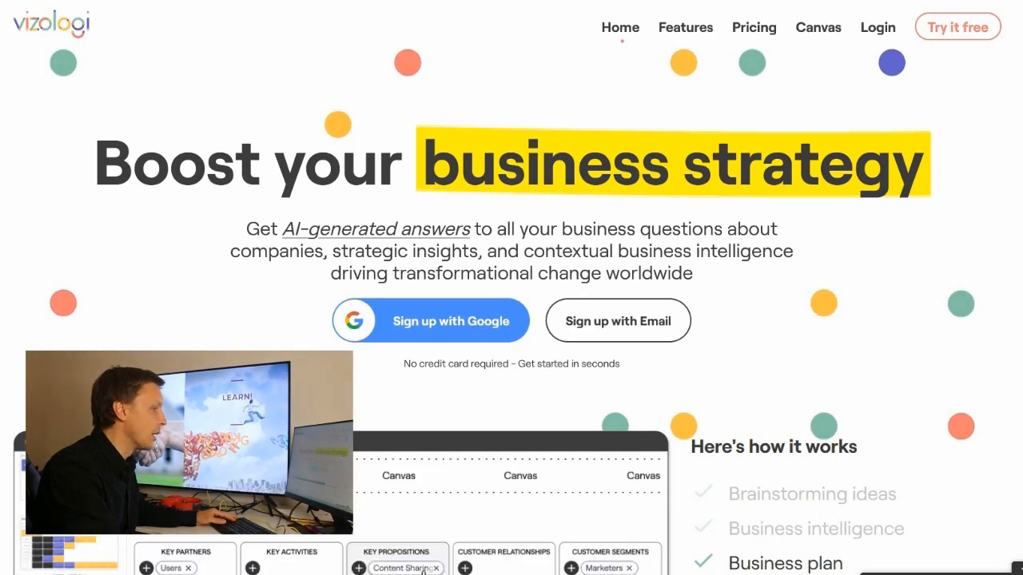
{"action": "scroll", "scroll_direction": "down", "scroll_amount": 3}
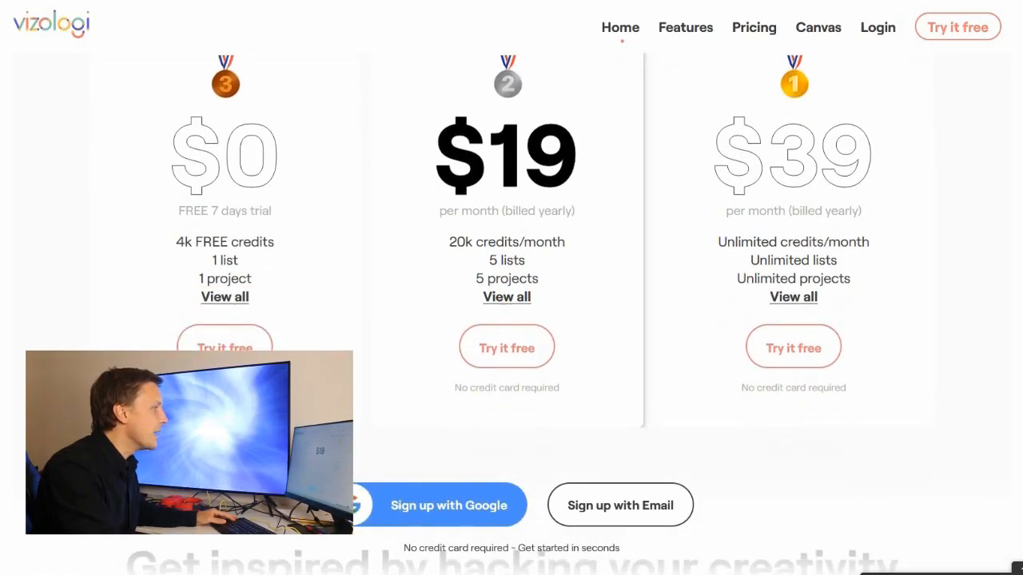